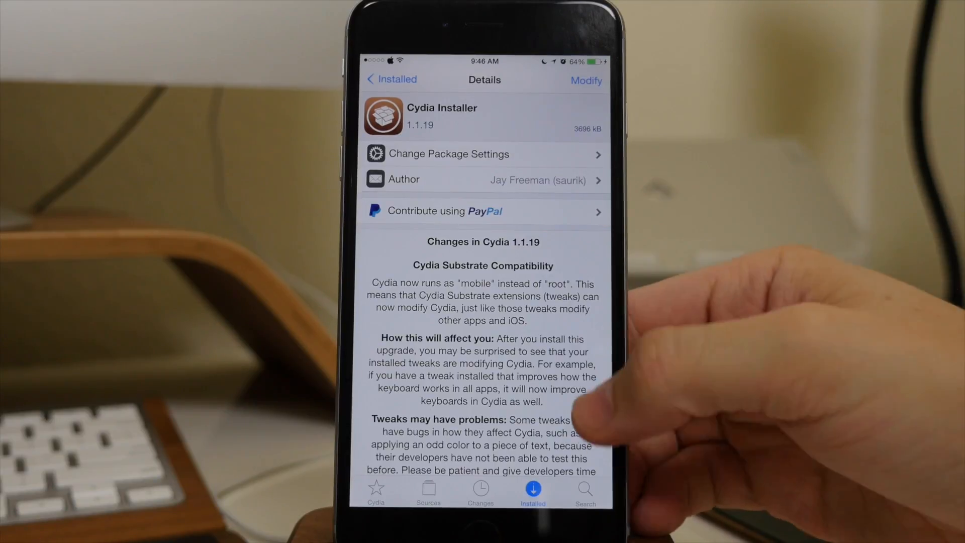
Leave Cydia for iOS Settings showing tweak panes CheeseCake, Cylinder, WinterBoard and Eclipse 2
scroll(down, 3)
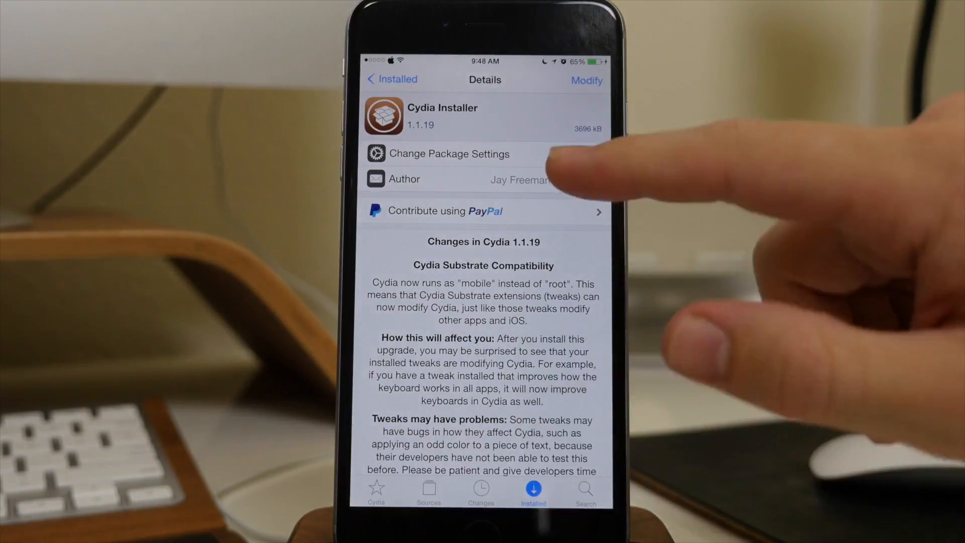
click(585, 490)
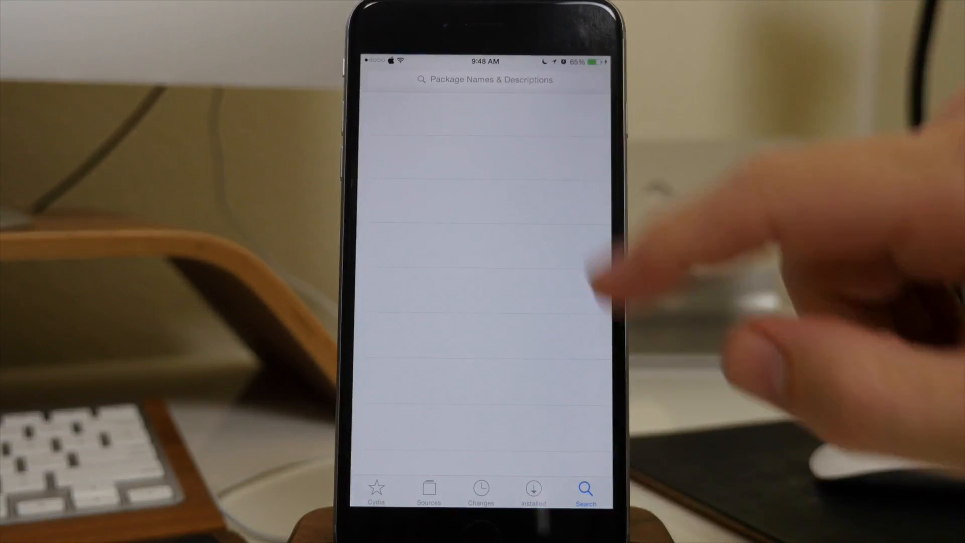
click(486, 79)
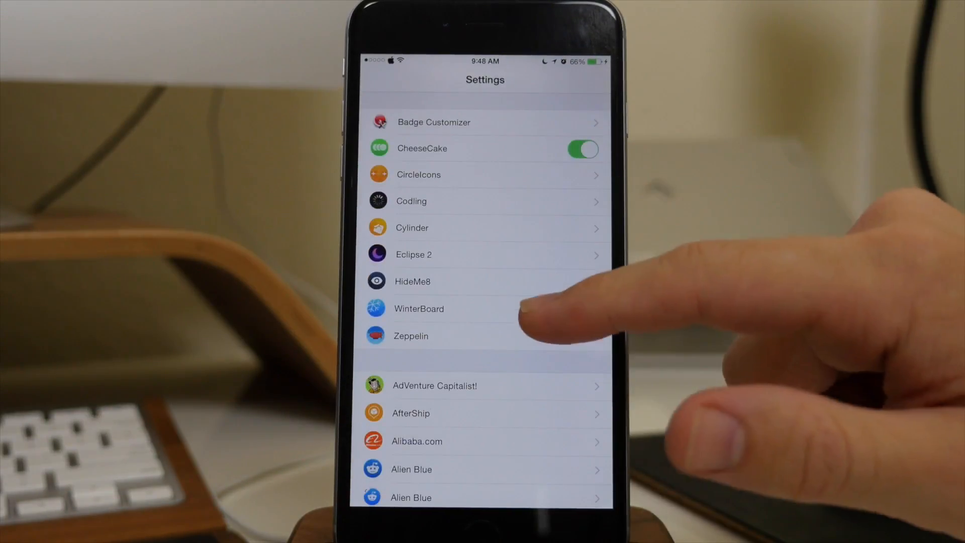
Enable Eclipse 2 dark mode, then view Cydia's Installed packages list in the dark theme
click(413, 254)
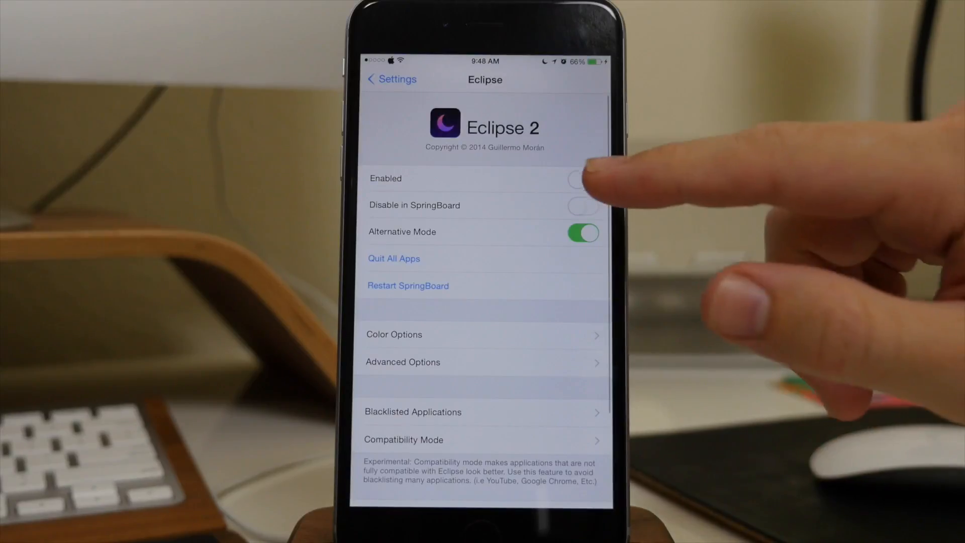
click(581, 179)
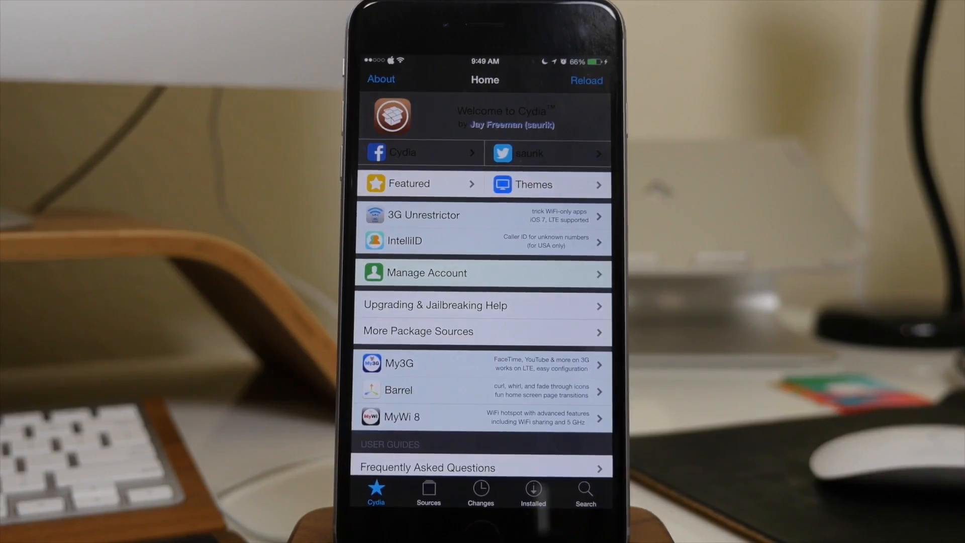
click(533, 493)
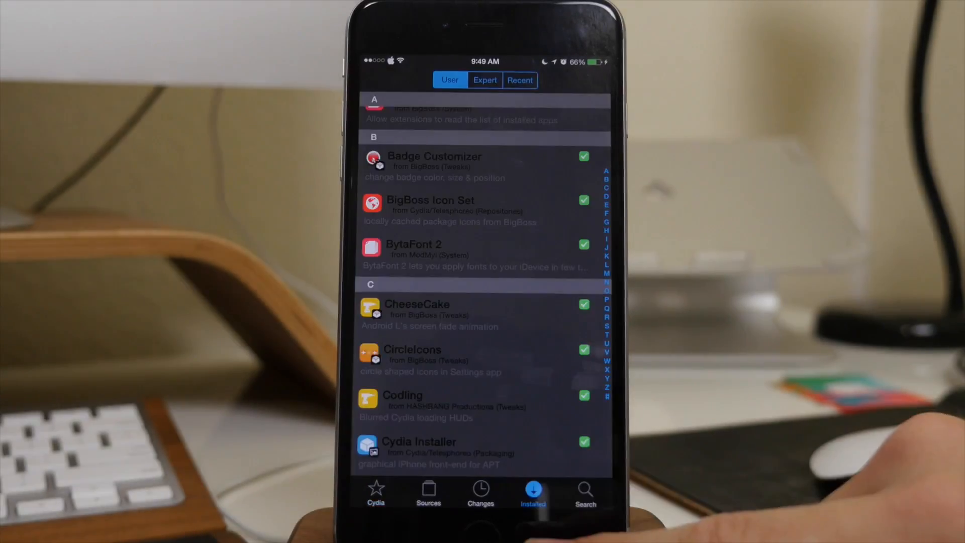
scroll(up, 3)
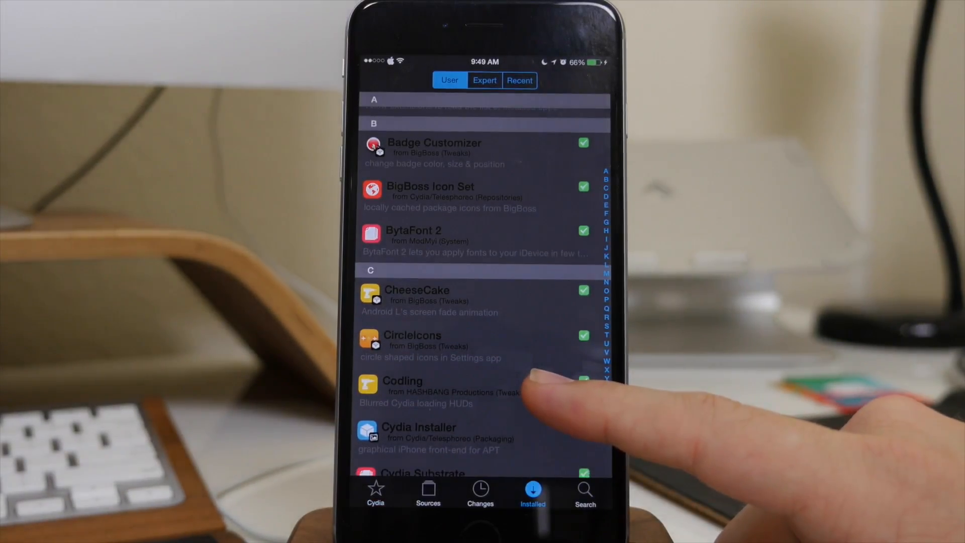